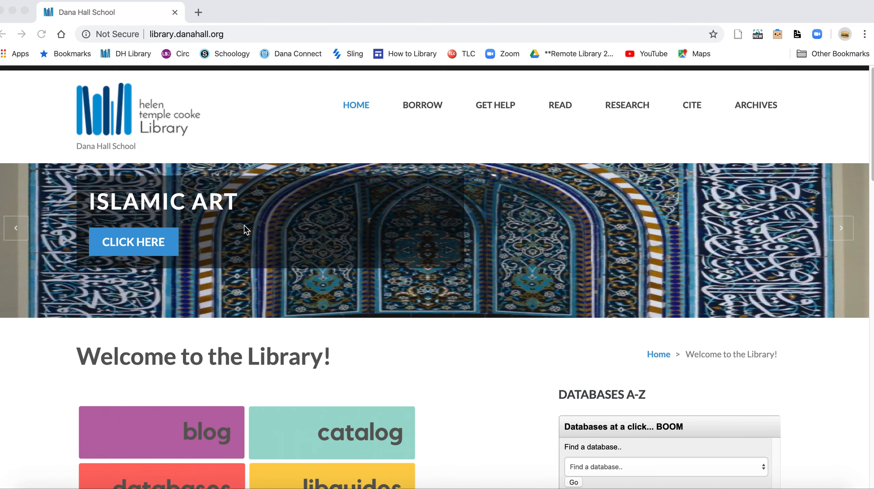
- Launch NoodleTools from the tile on the Dana Hall Library homepage
scroll("down", 3)
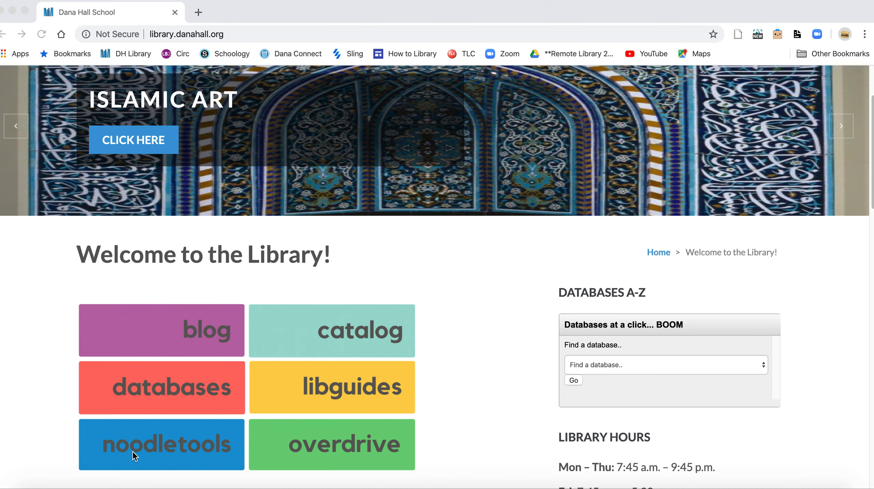
left_click(161, 444)
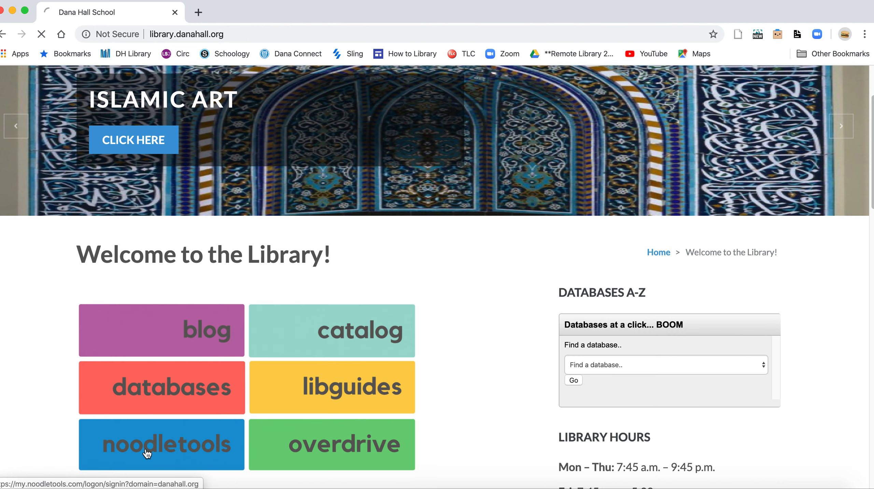
- Sign in with the danahall.org Google account to reach the NoodleTools projects list
left_click(161, 444)
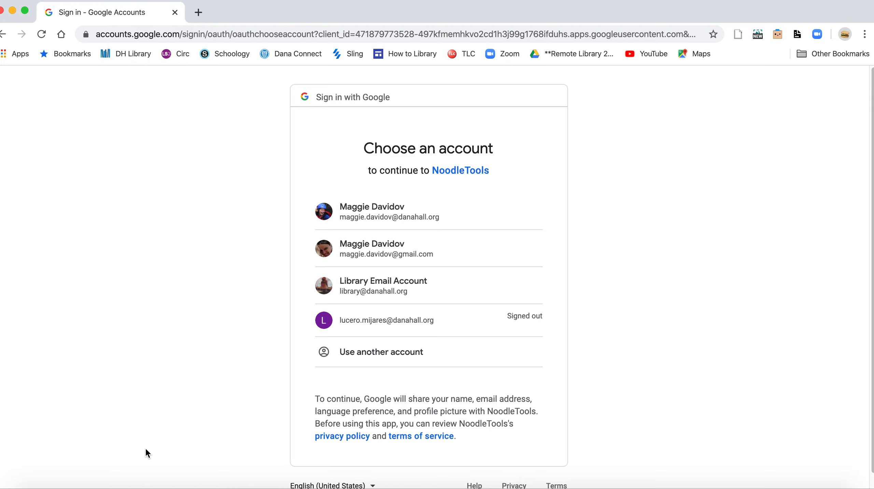
mouse_move(312, 315)
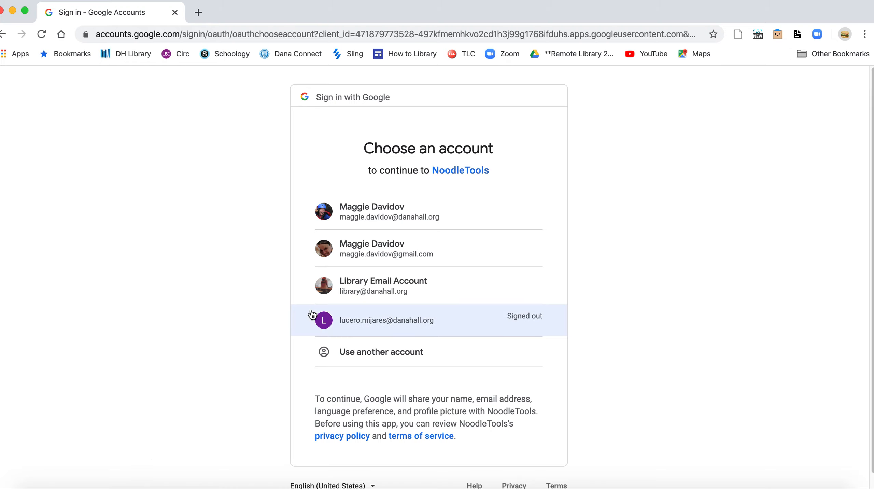
left_click(386, 319)
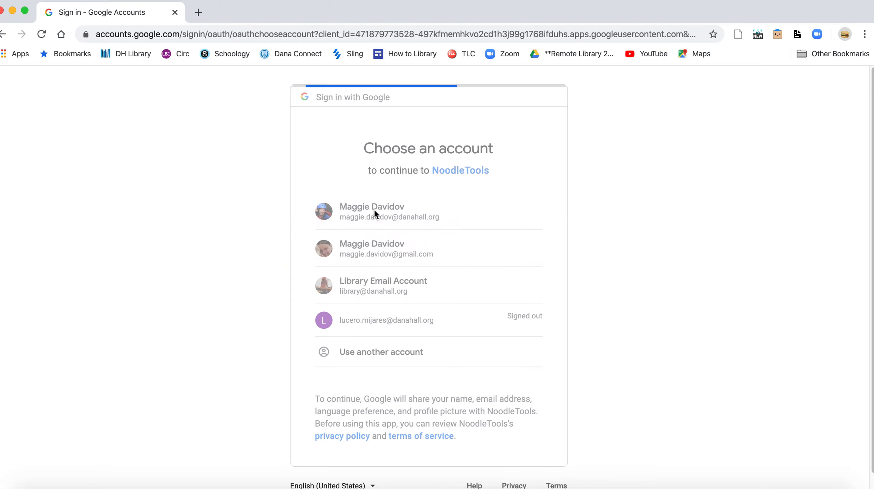
left_click(372, 212)
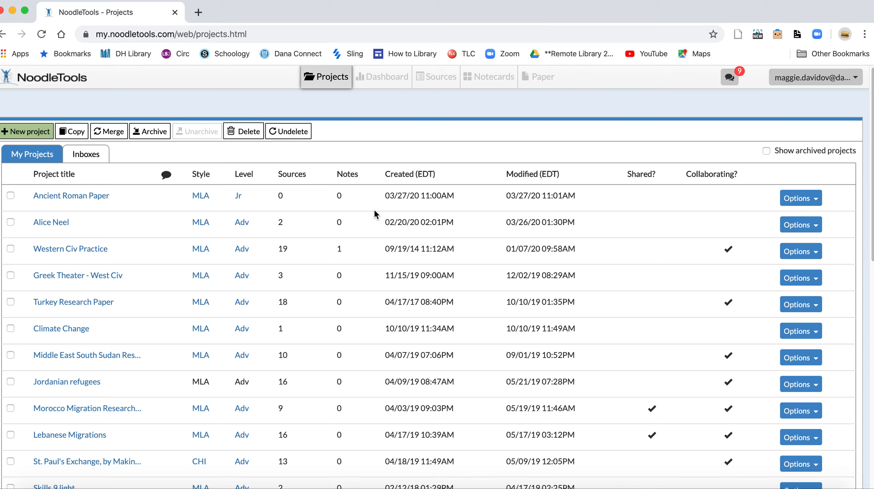
mouse_move(325, 283)
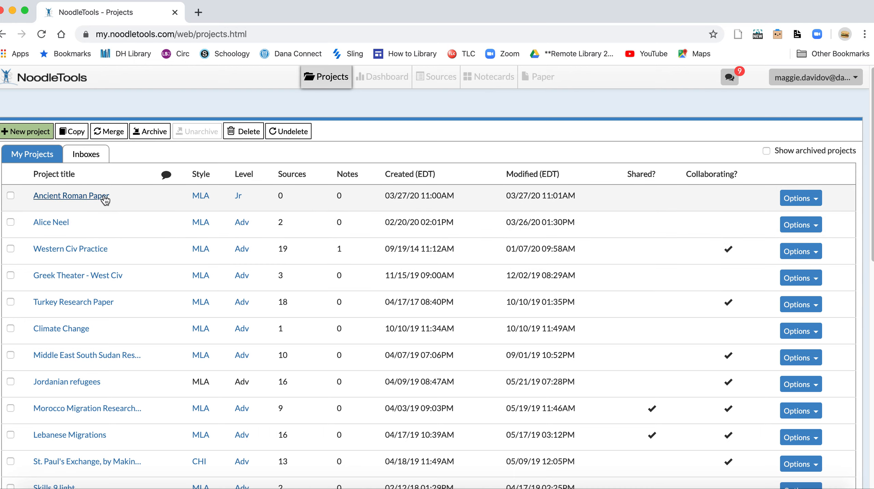
mouse_move(72, 196)
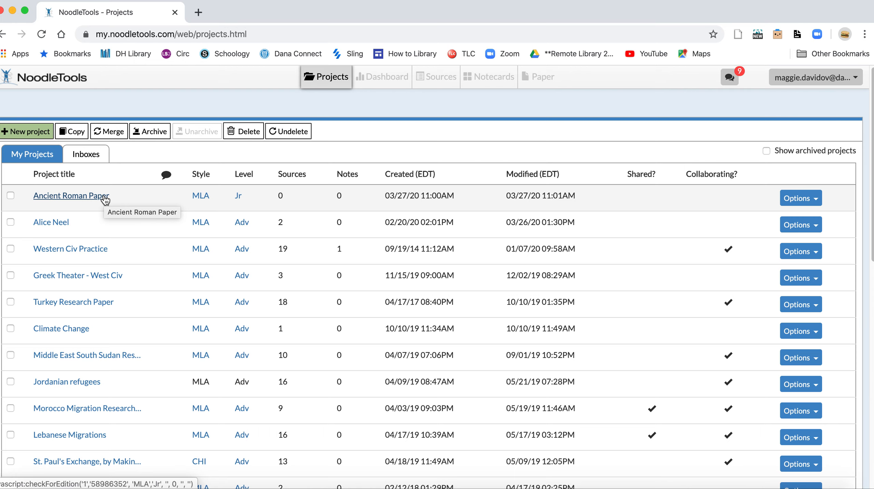
- Open the 'Ancient Roman Paper' project dashboard from My Projects
left_click(70, 195)
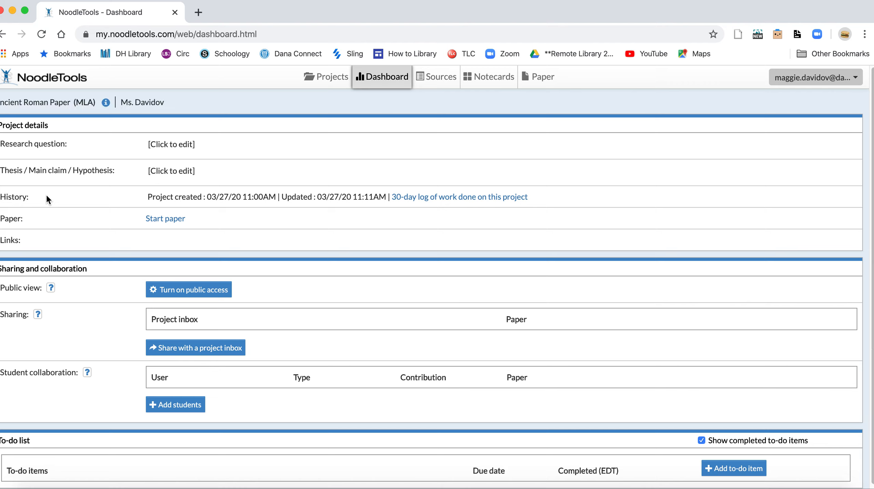
mouse_move(48, 206)
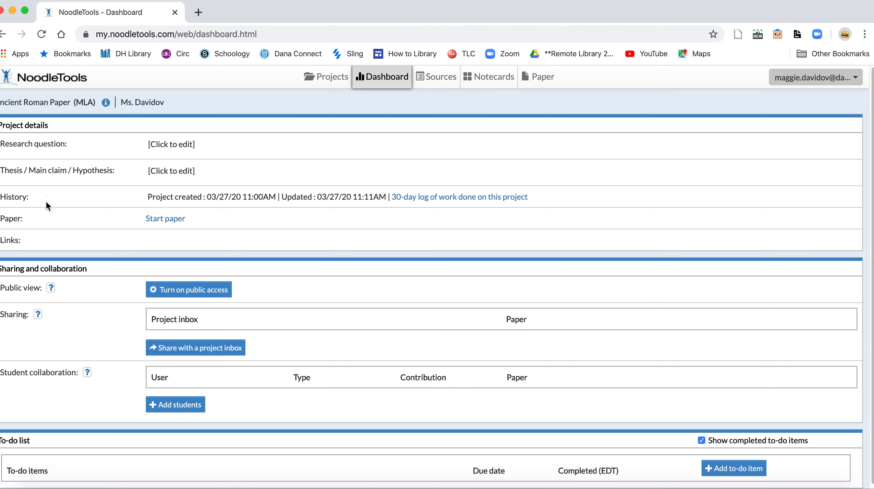
mouse_move(122, 313)
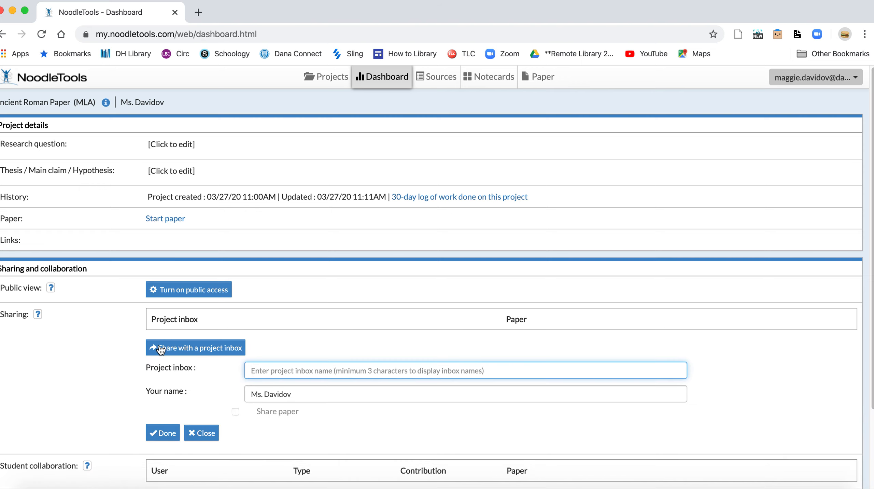
- Share the project with the Cameron WC2019 Rome Research Paper inbox by searching 'Camer' and confirming Done
type("Cameron")
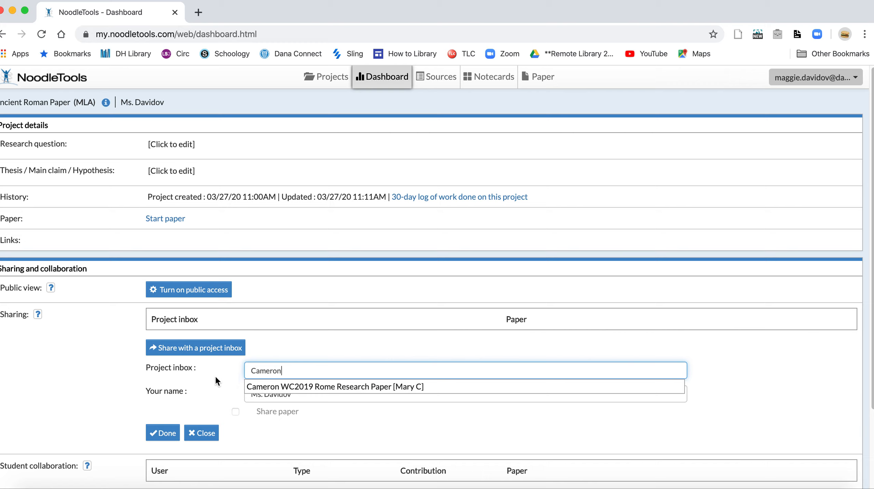
left_click(334, 387)
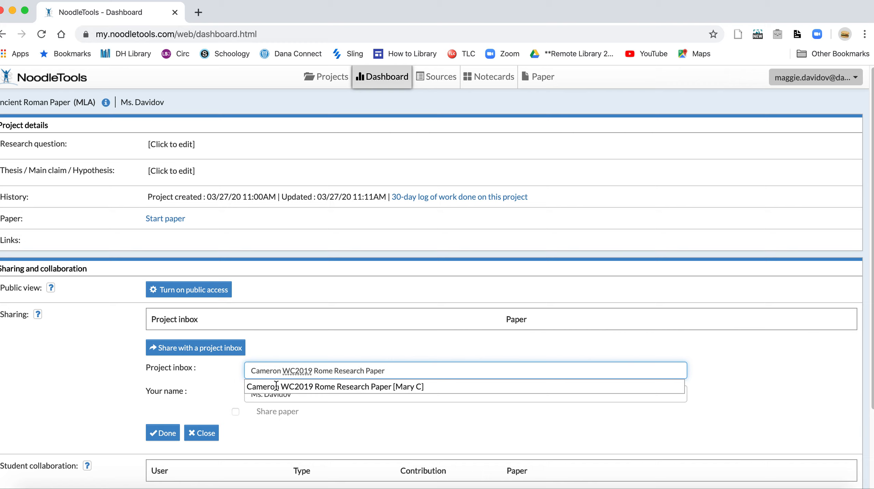
left_click(335, 386)
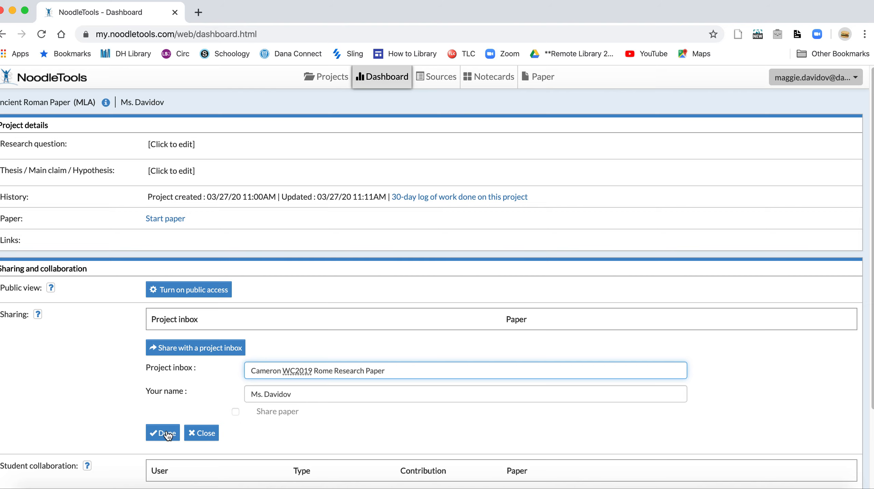
left_click(163, 433)
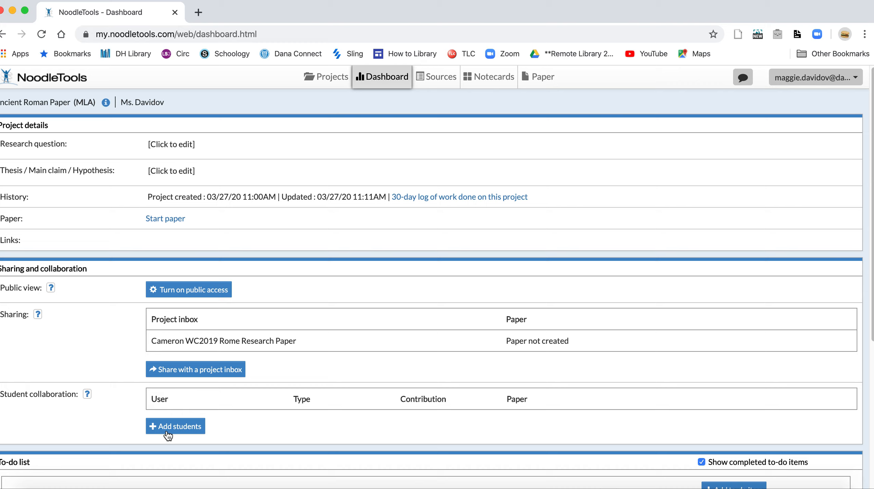
mouse_move(184, 369)
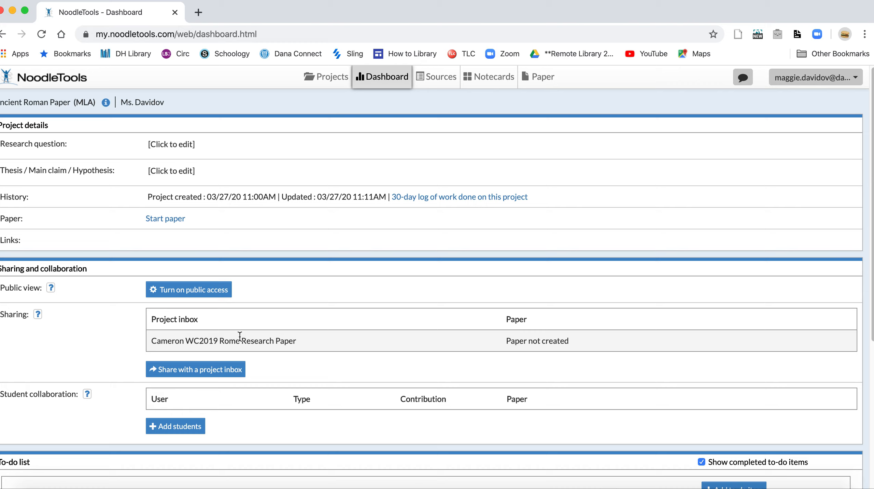
mouse_move(250, 358)
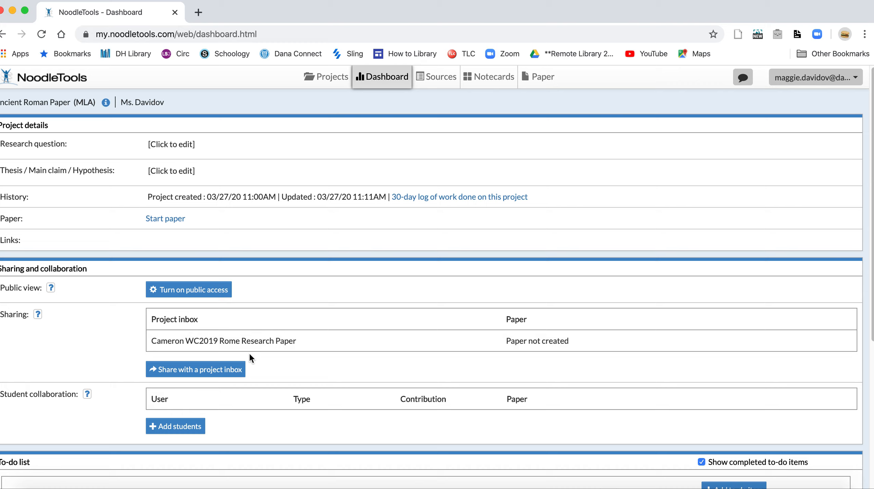
mouse_move(251, 352)
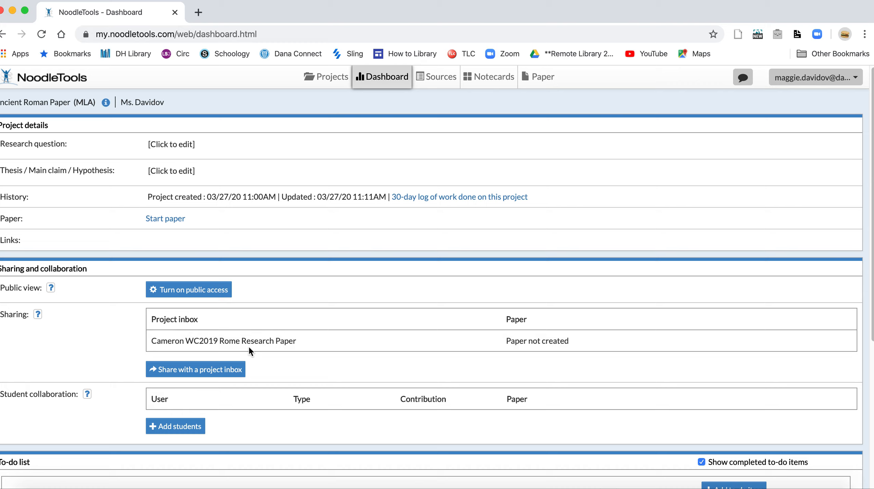